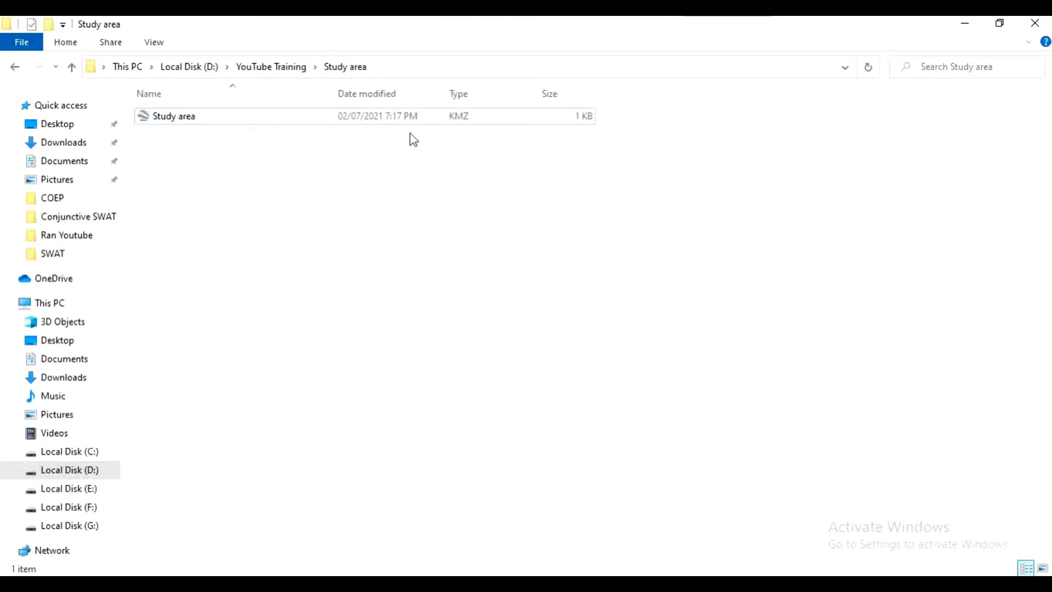
Step: Check the Study area KMZ file, then bring up the ArcToolbox panel in ArcMap
{"action": "left_click", "coordinate": [174, 115]}
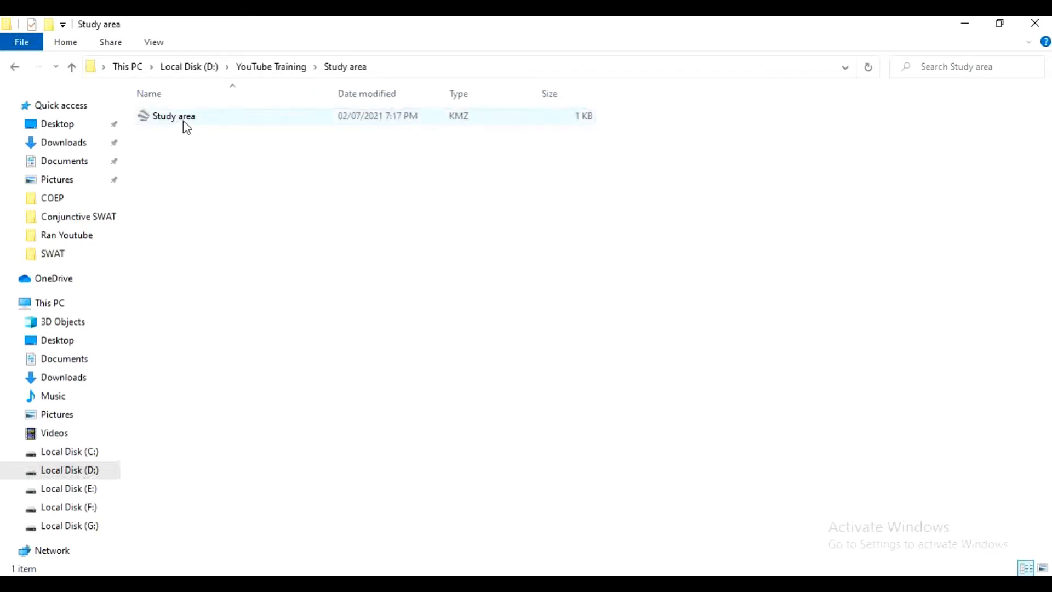
{"action": "left_click", "coordinate": [316, 196]}
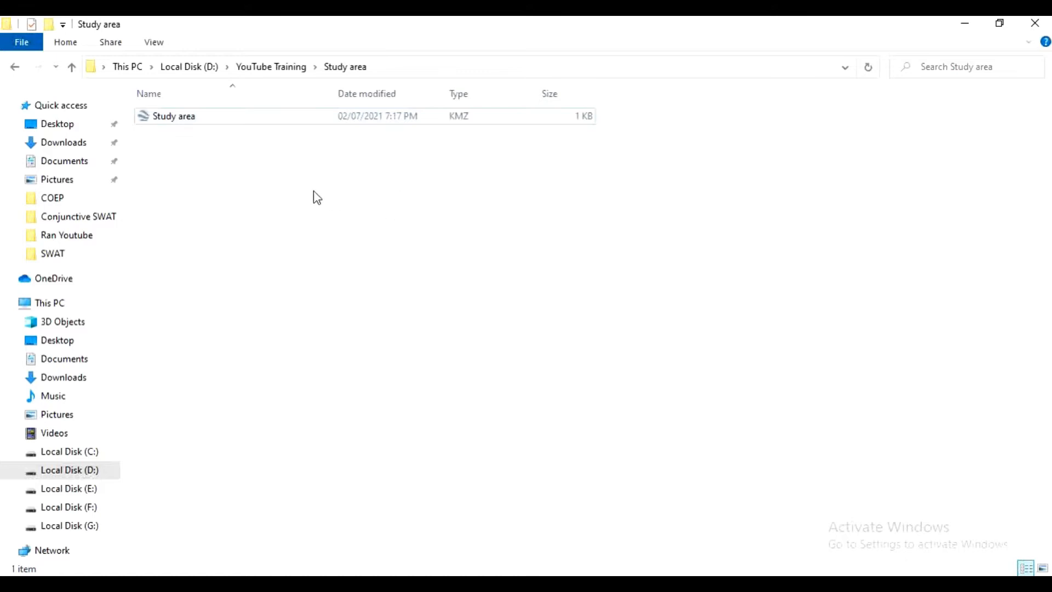
{"action": "mouse_move", "coordinate": [247, 147]}
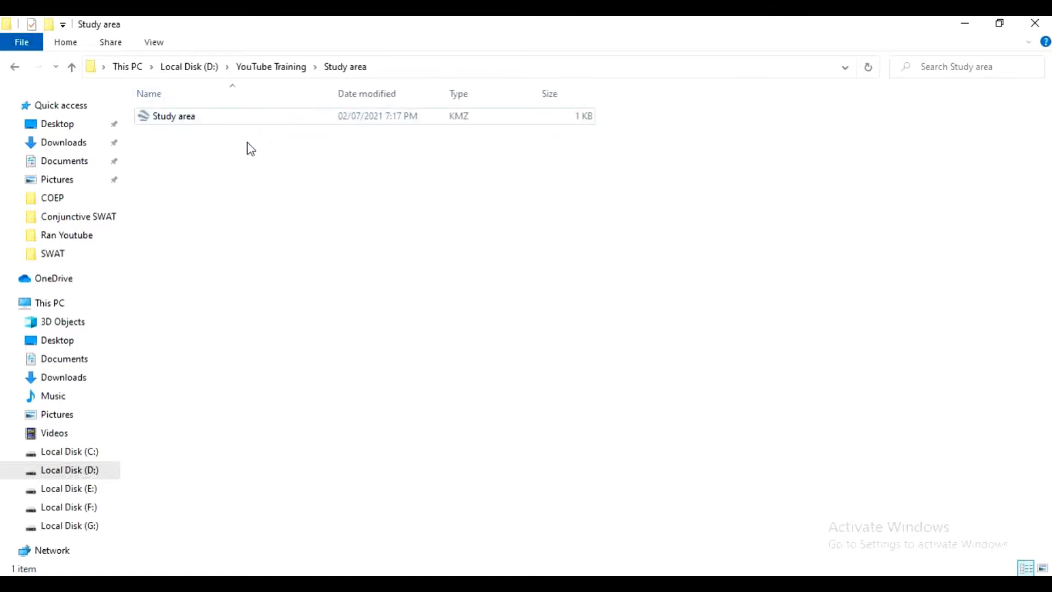
{"action": "mouse_move", "coordinate": [391, 179]}
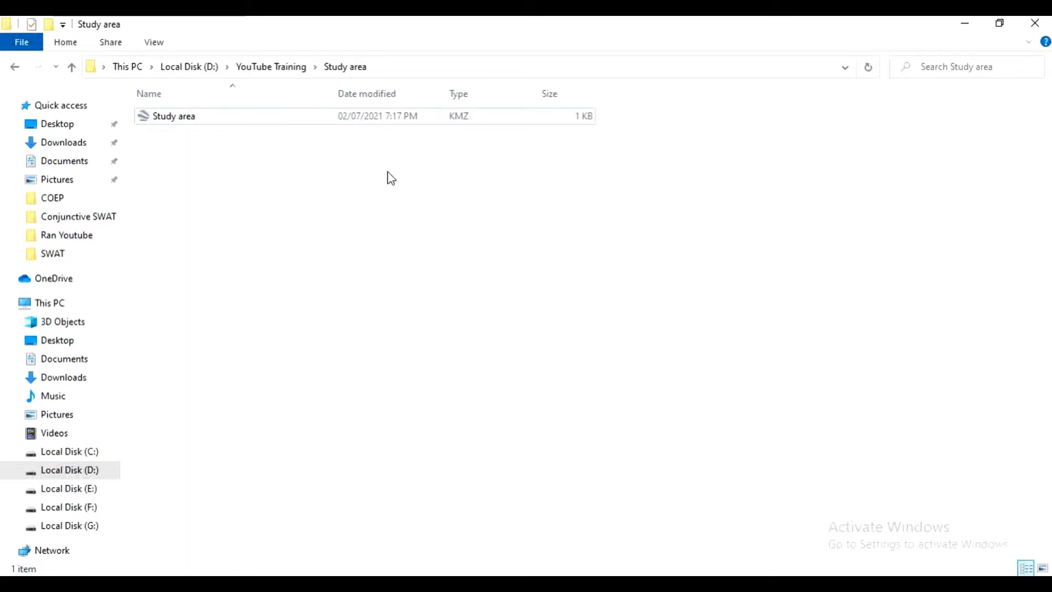
{"action": "mouse_move", "coordinate": [563, 385]}
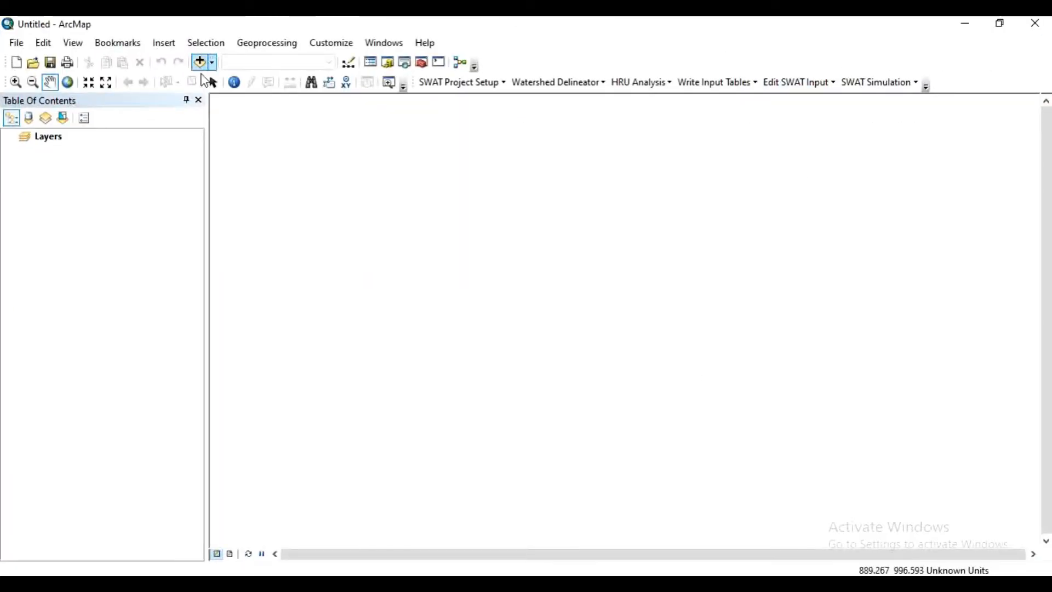
{"action": "mouse_move", "coordinate": [420, 62]}
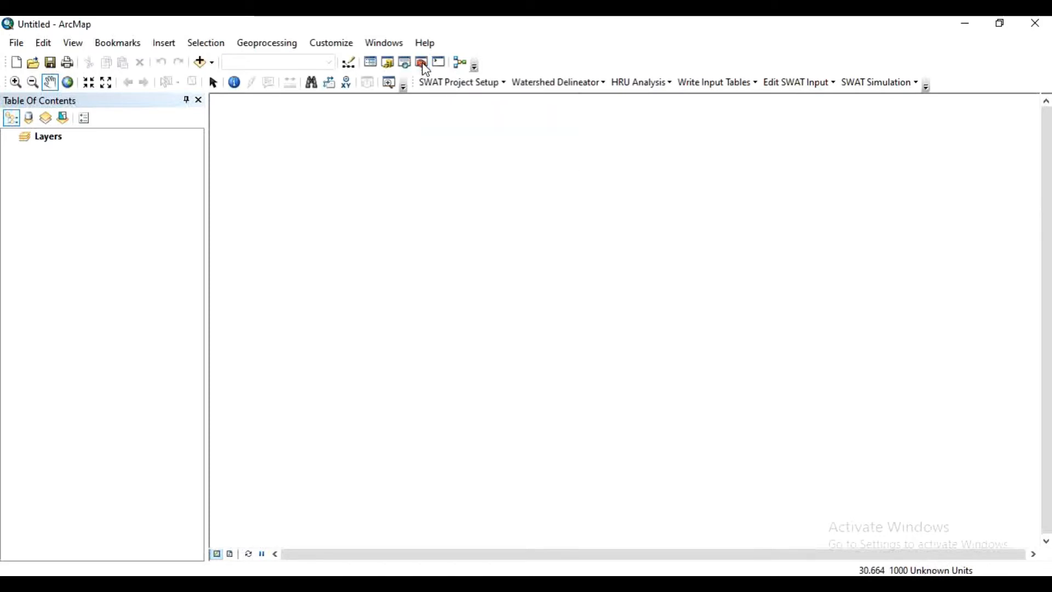
{"action": "left_click", "coordinate": [421, 61]}
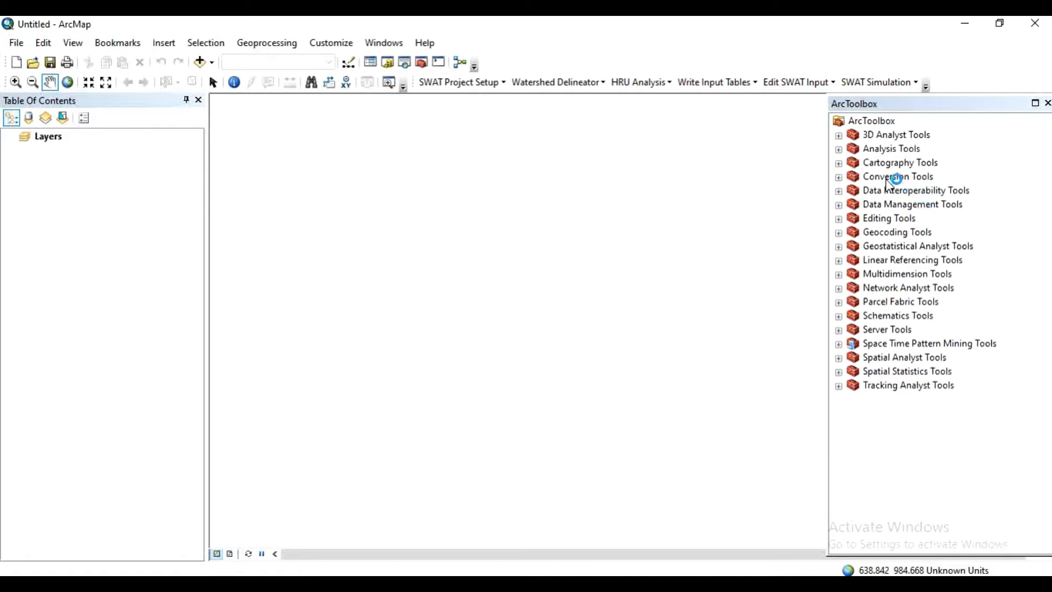
Step: Launch the KML To Layer tool from Conversion Tools > From KML
{"action": "left_click", "coordinate": [839, 176]}
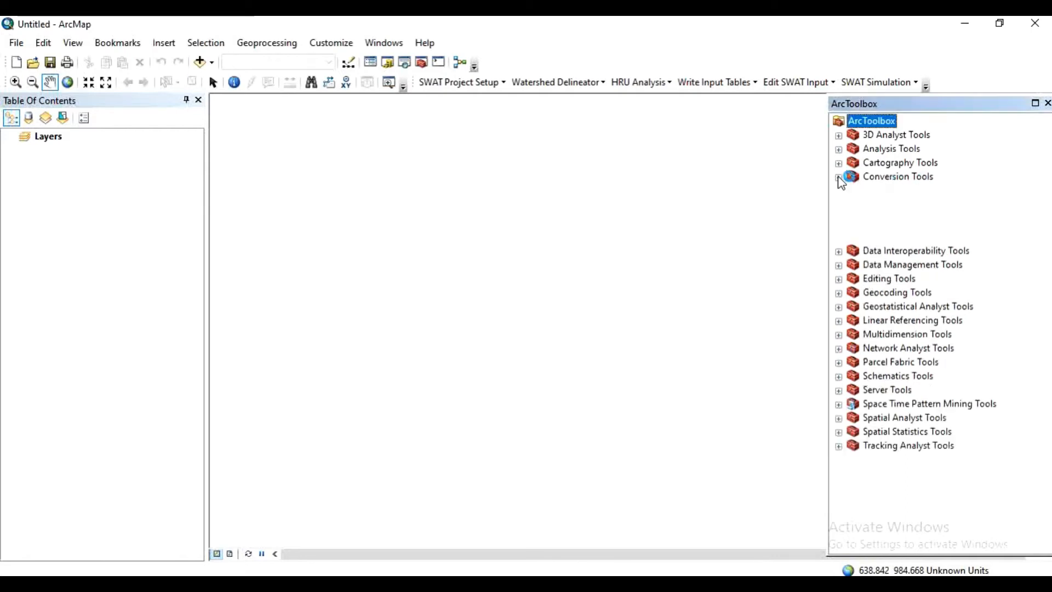
{"action": "left_click", "coordinate": [838, 176]}
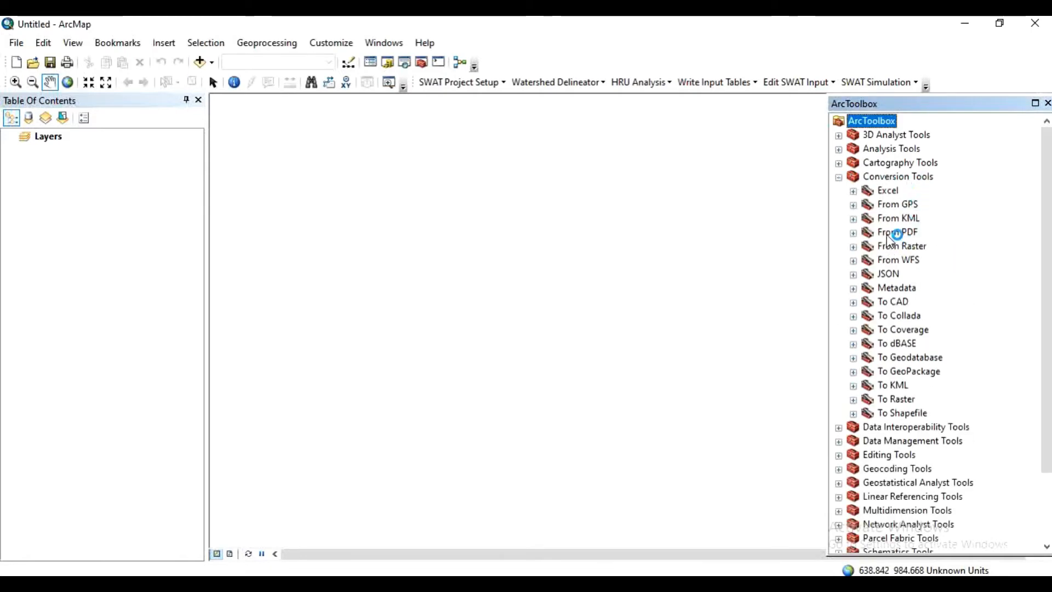
{"action": "mouse_move", "coordinate": [894, 240]}
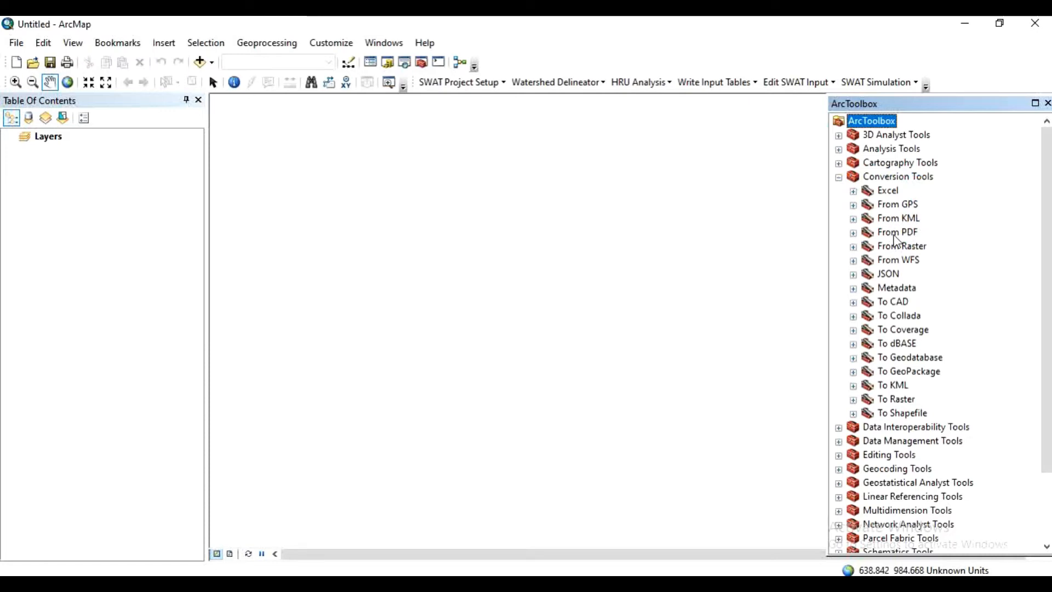
{"action": "left_click", "coordinate": [853, 218]}
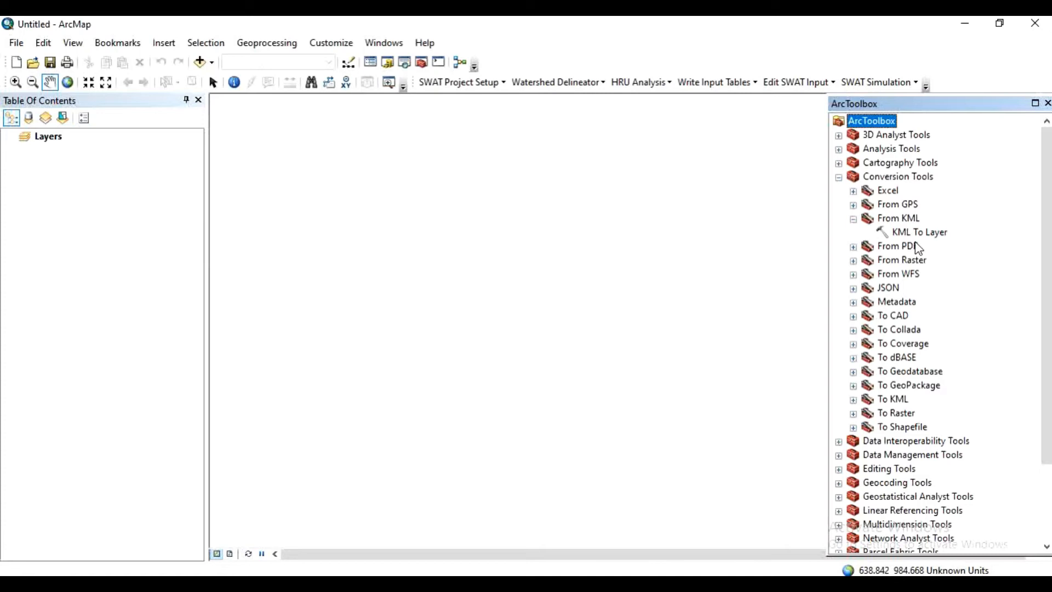
{"action": "left_click", "coordinate": [920, 231]}
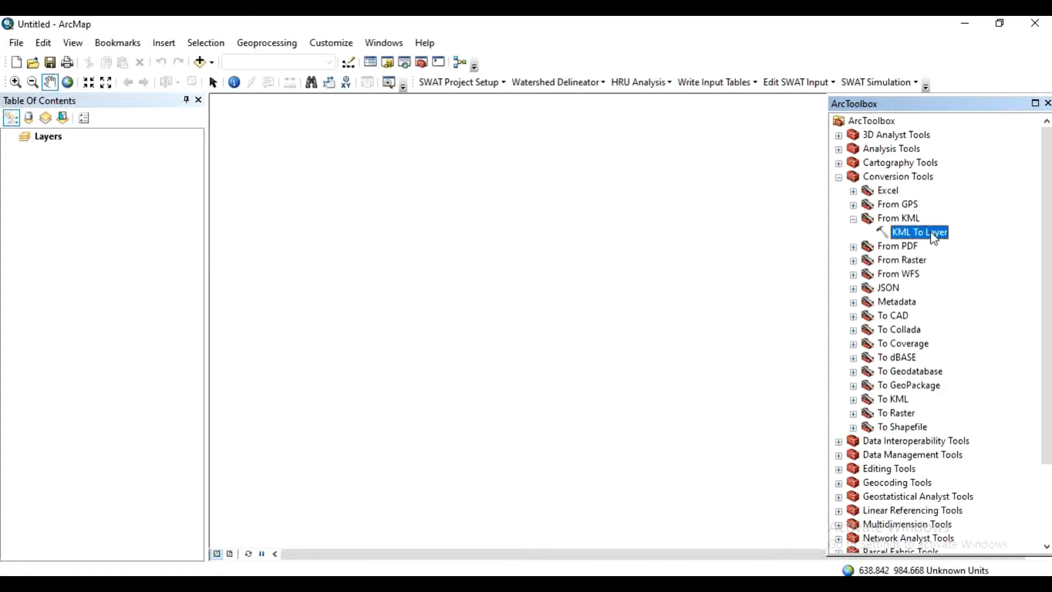
{"action": "double_click", "coordinate": [918, 231]}
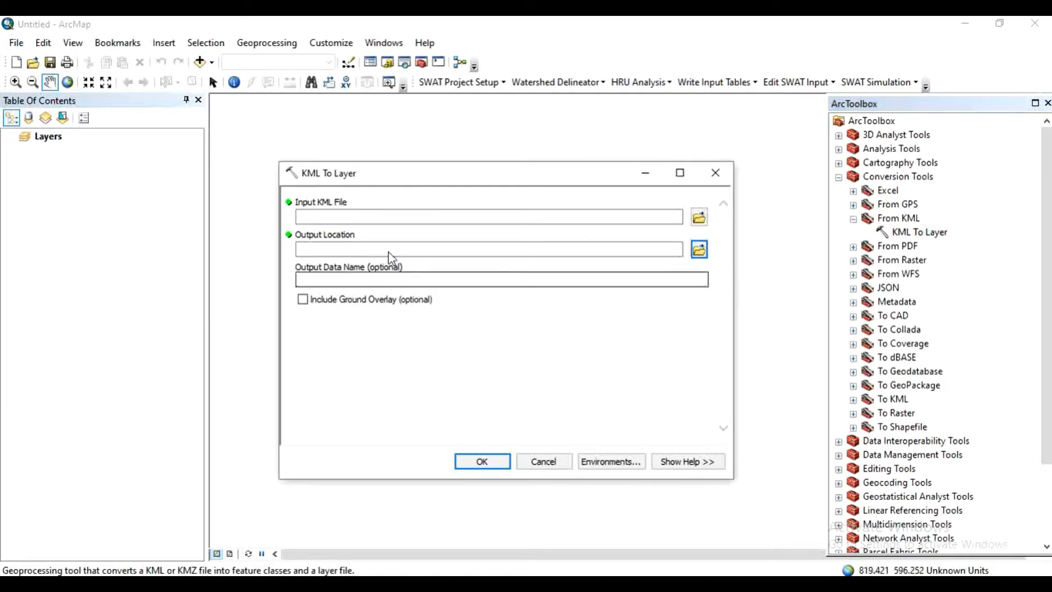
{"action": "mouse_move", "coordinate": [374, 199]}
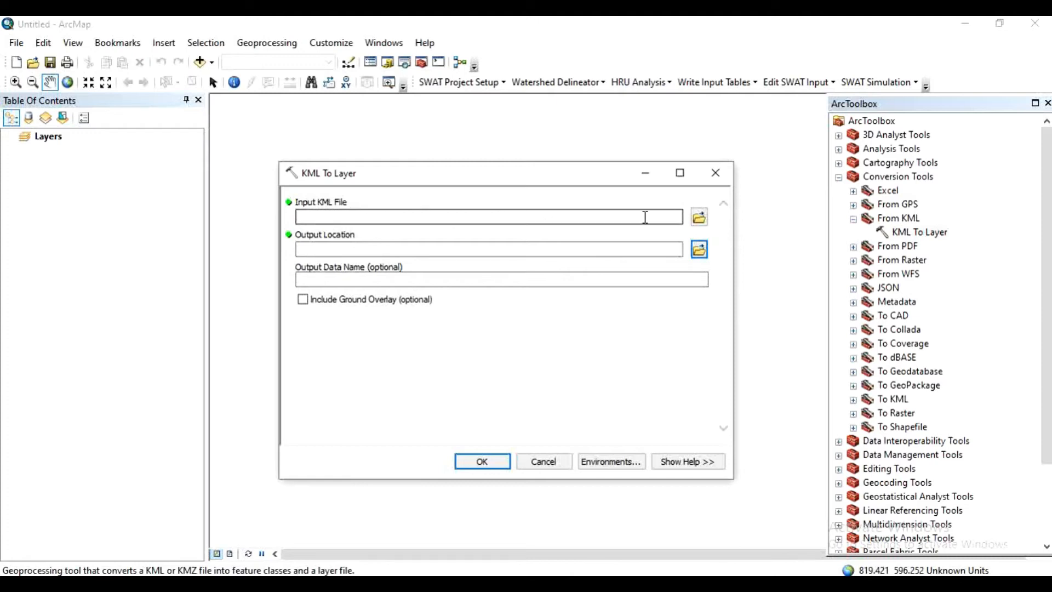
{"action": "mouse_move", "coordinate": [402, 234]}
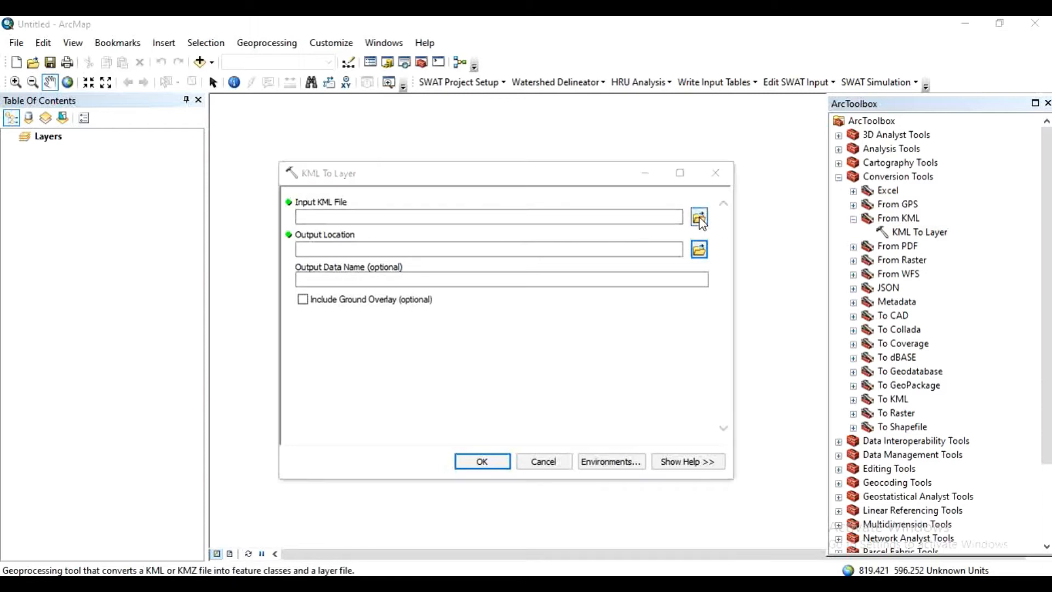
Step: Set Study area.kmz from the Study area folder as the input KML file
{"action": "left_click", "coordinate": [699, 217]}
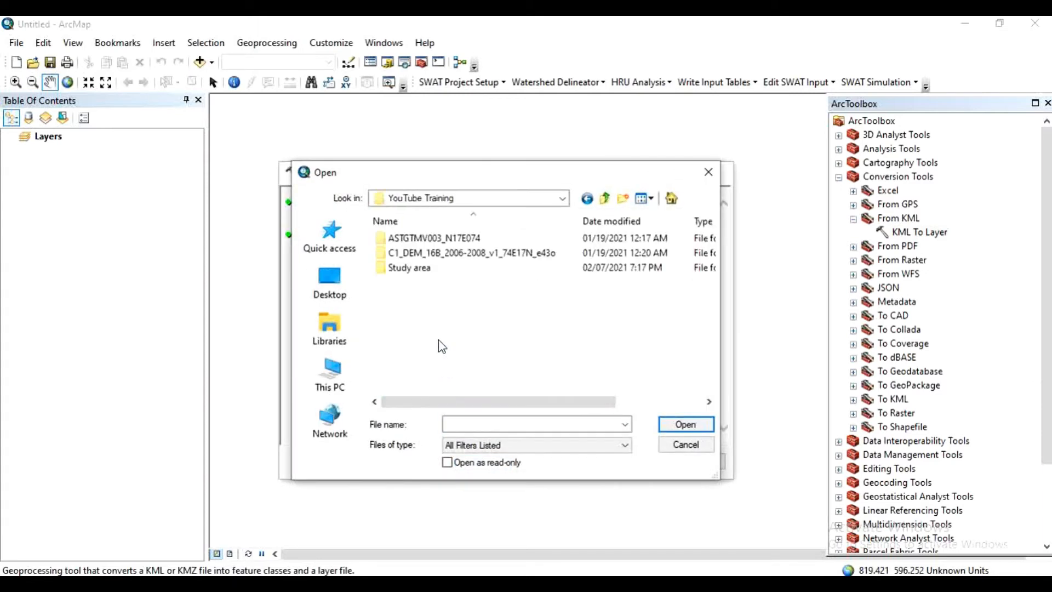
{"action": "double_click", "coordinate": [408, 267]}
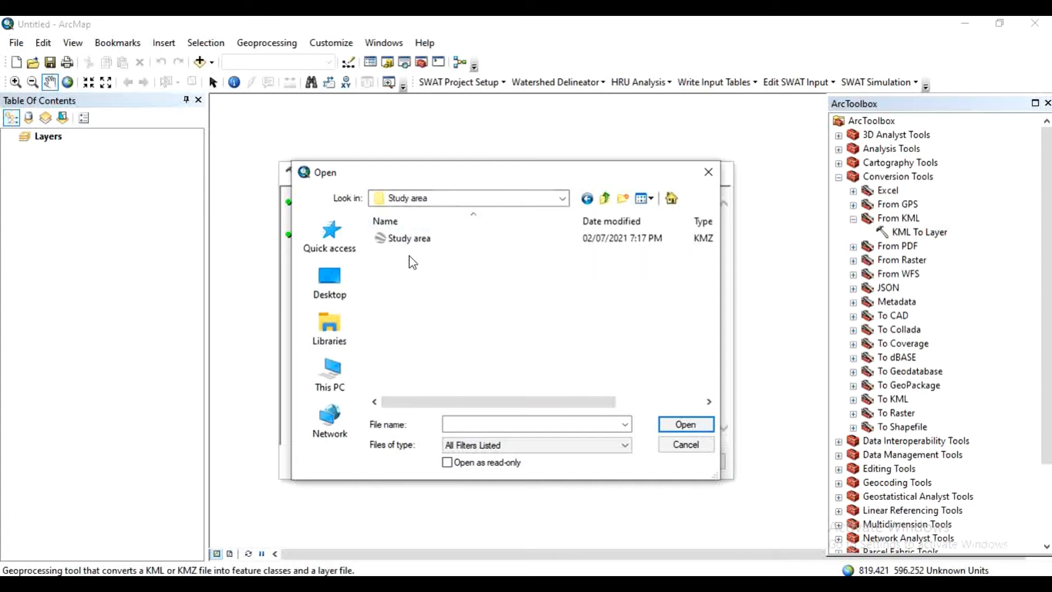
{"action": "left_click", "coordinate": [409, 238]}
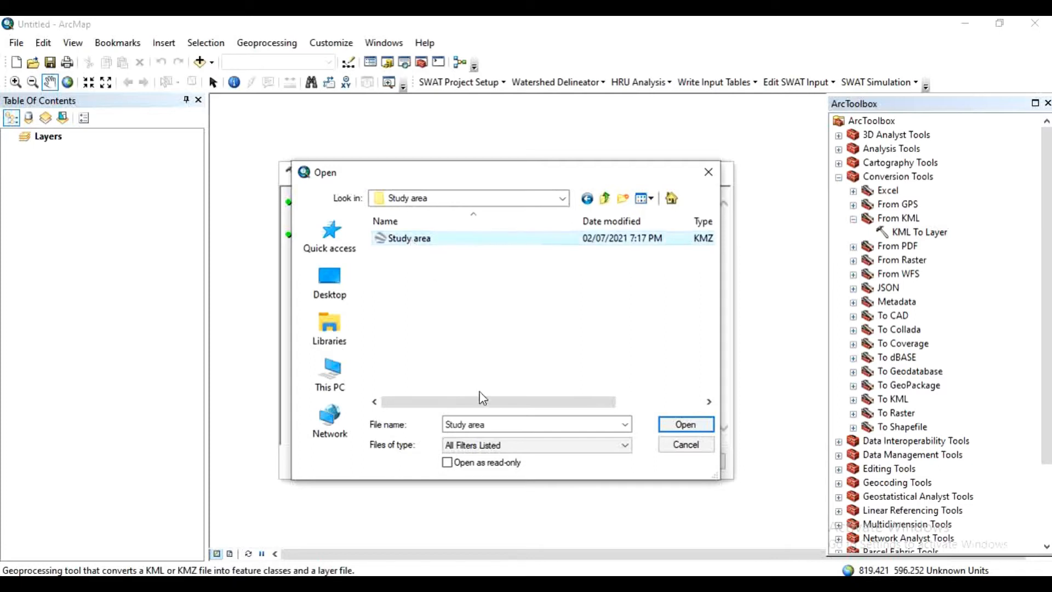
{"action": "left_click", "coordinate": [684, 424]}
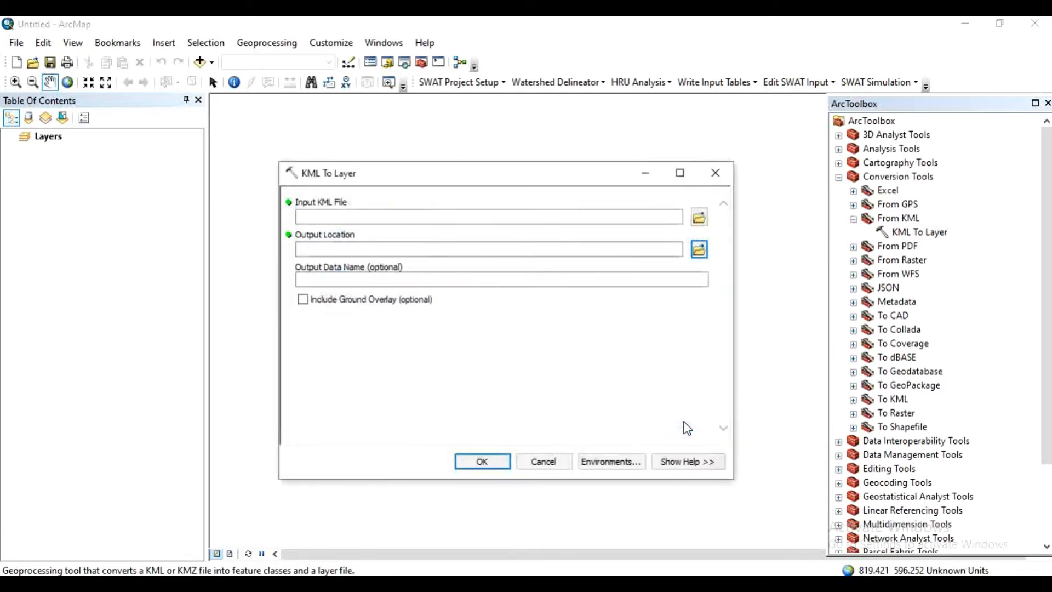
Step: Set the Study area folder as the output location, keeping the output name Study area
{"action": "left_click", "coordinate": [697, 216]}
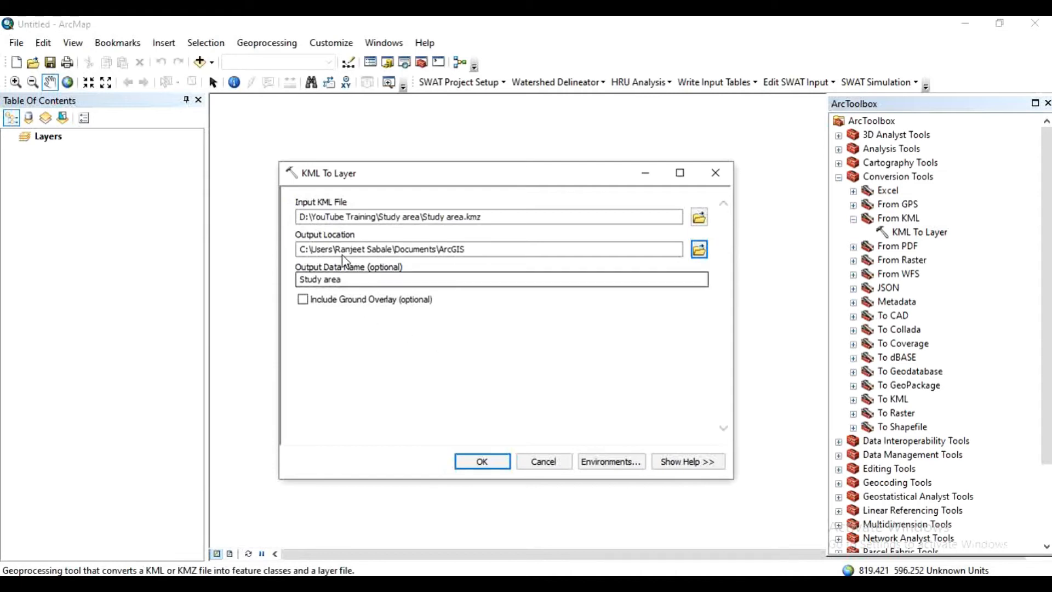
{"action": "mouse_move", "coordinate": [658, 259]}
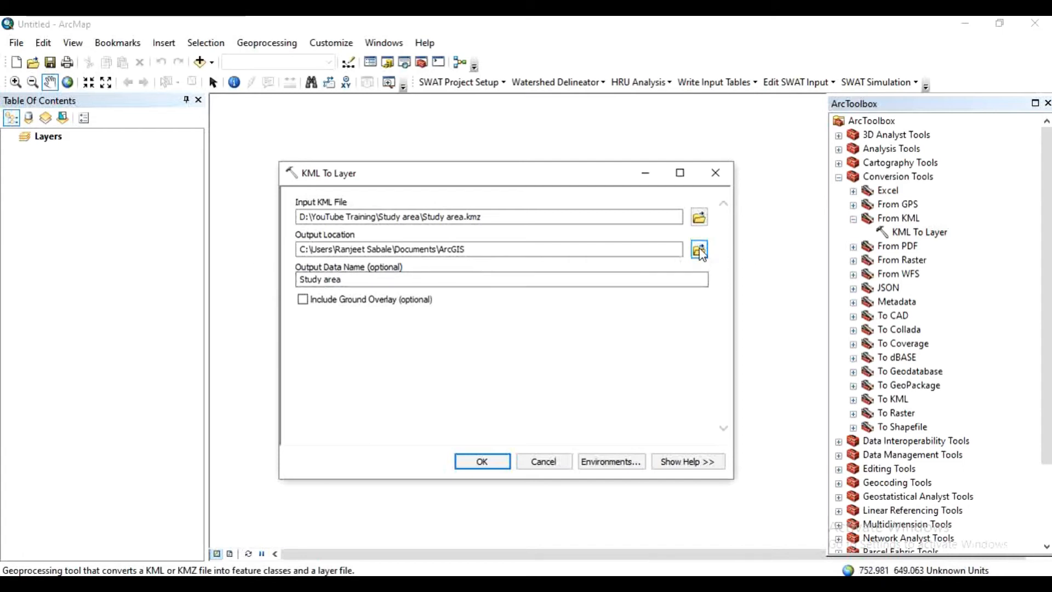
{"action": "left_click", "coordinate": [698, 249]}
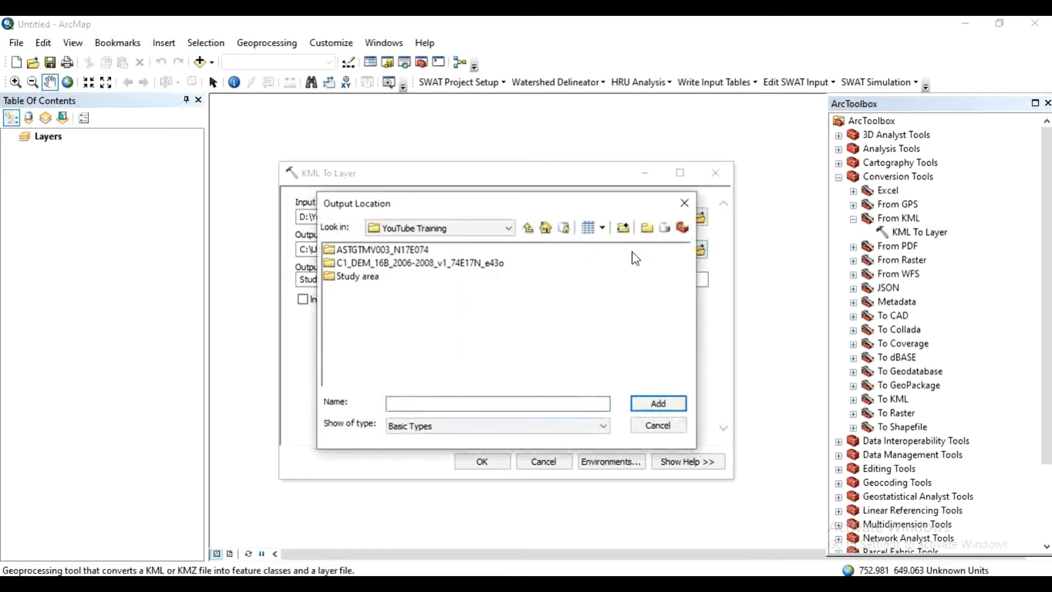
{"action": "mouse_move", "coordinate": [428, 274]}
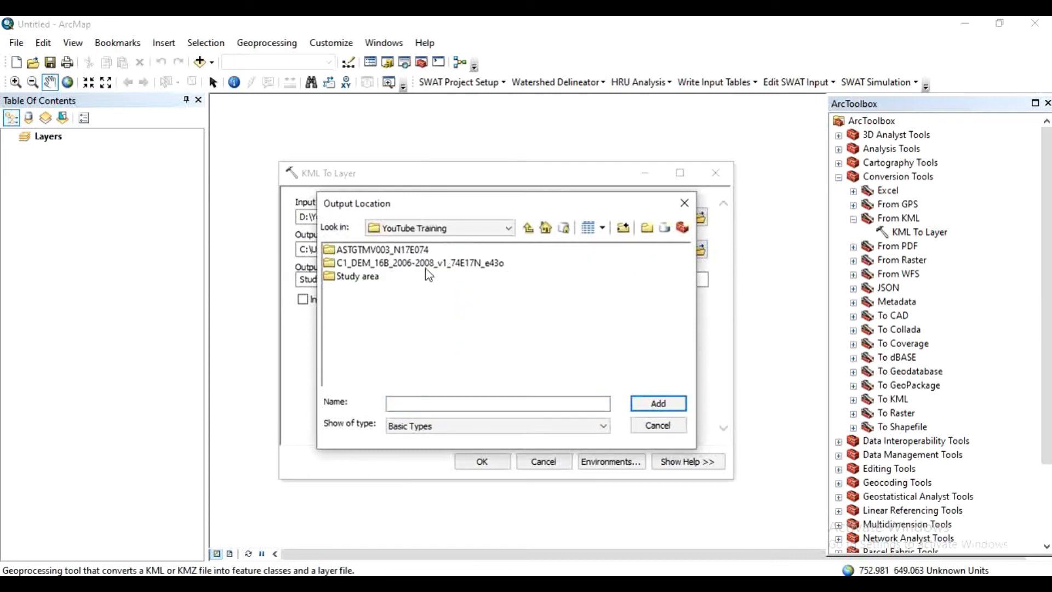
{"action": "left_click", "coordinate": [358, 276]}
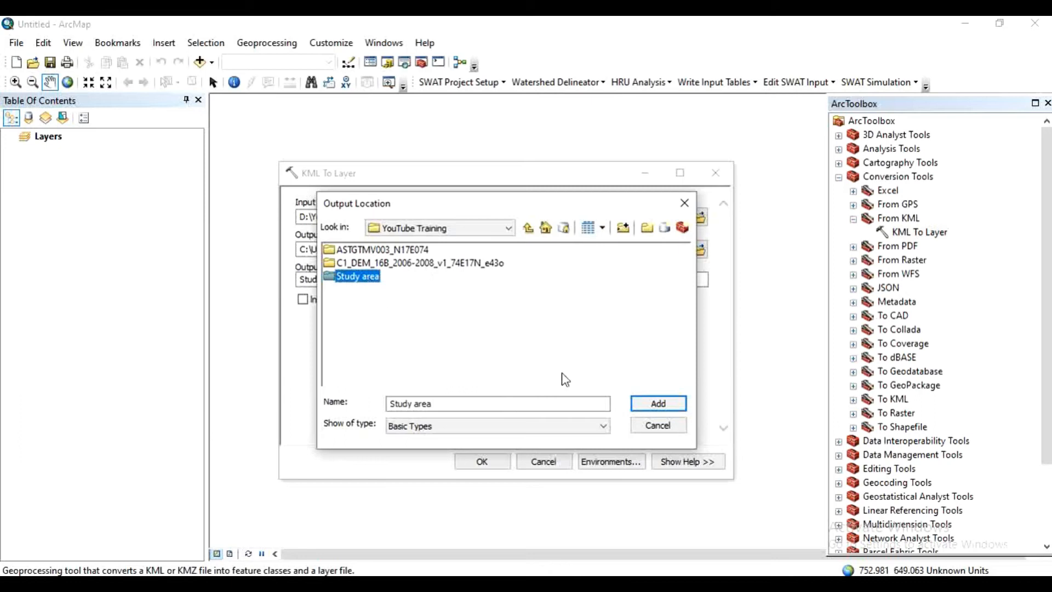
{"action": "left_click", "coordinate": [657, 403]}
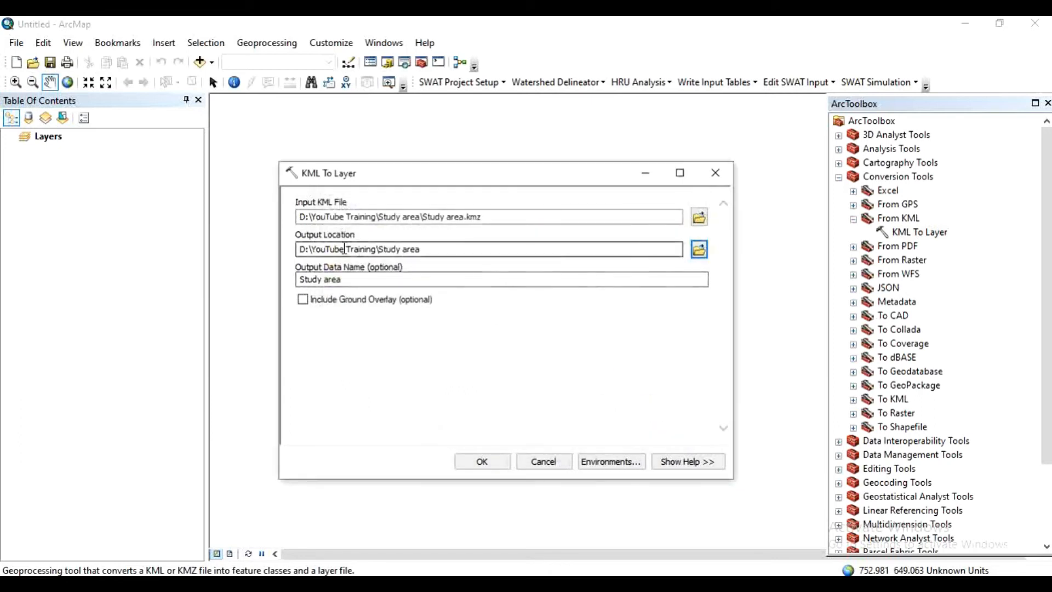
{"action": "mouse_move", "coordinate": [634, 430]}
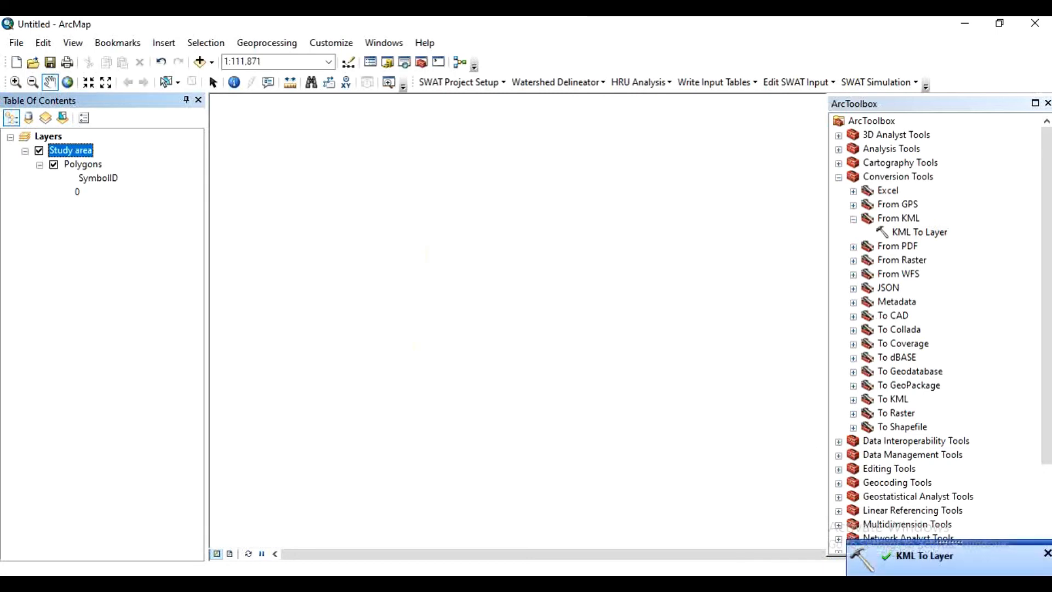
{"action": "mouse_move", "coordinate": [643, 306]}
{"action": "type", "text": "1:150,000"}
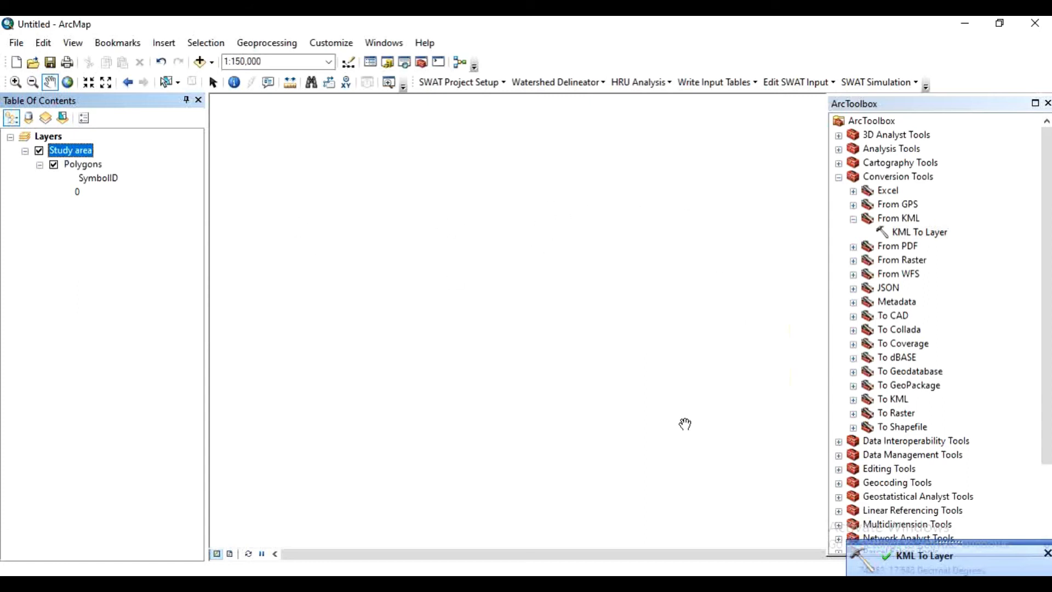
{"action": "mouse_move", "coordinate": [392, 213]}
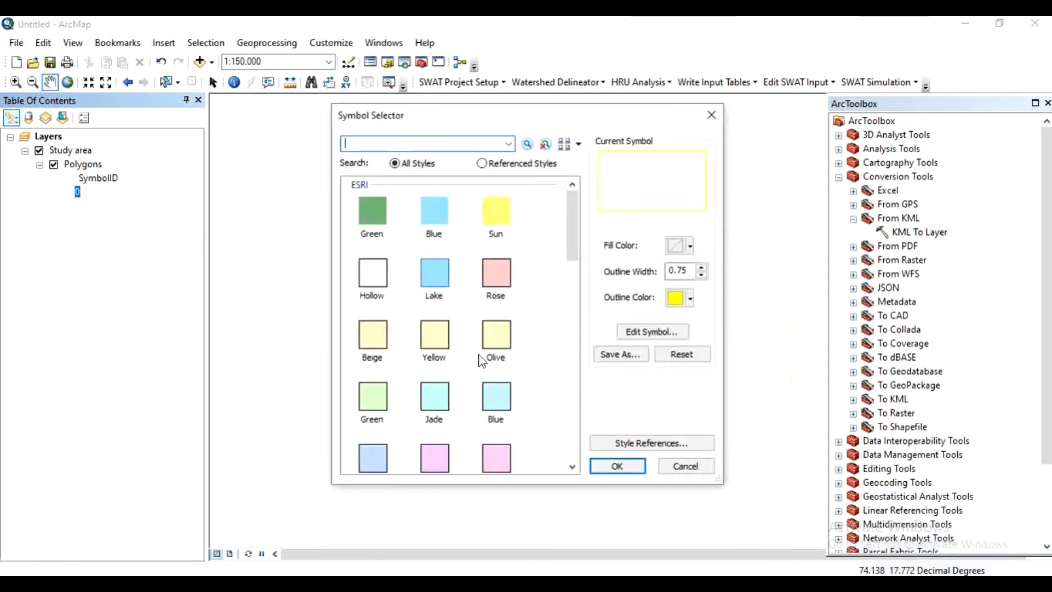
{"action": "mouse_move", "coordinate": [547, 374]}
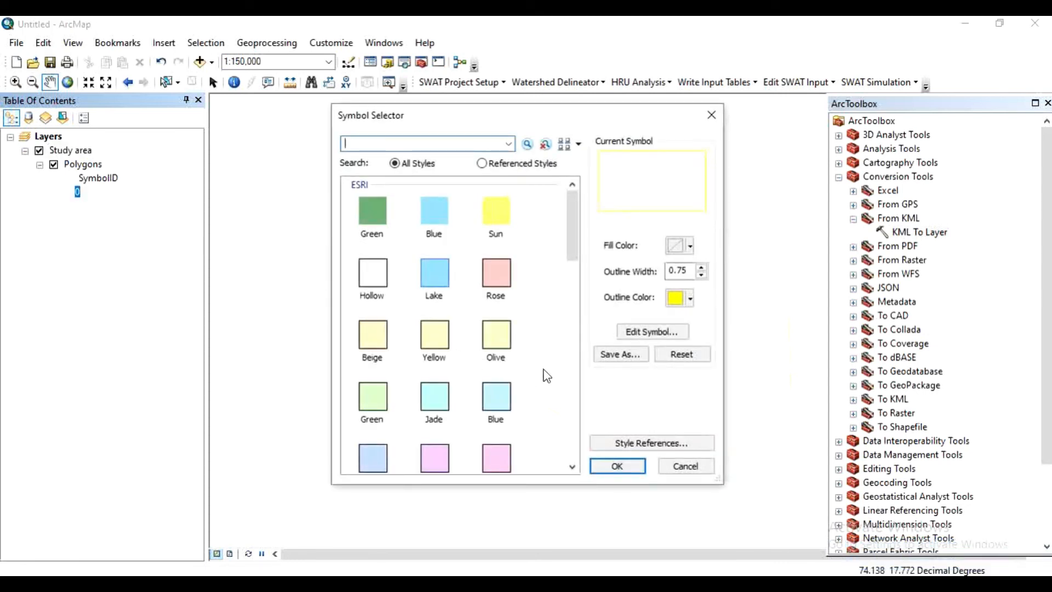
Step: Apply the Green fill symbol to the Study area polygons
{"action": "left_click", "coordinate": [372, 210]}
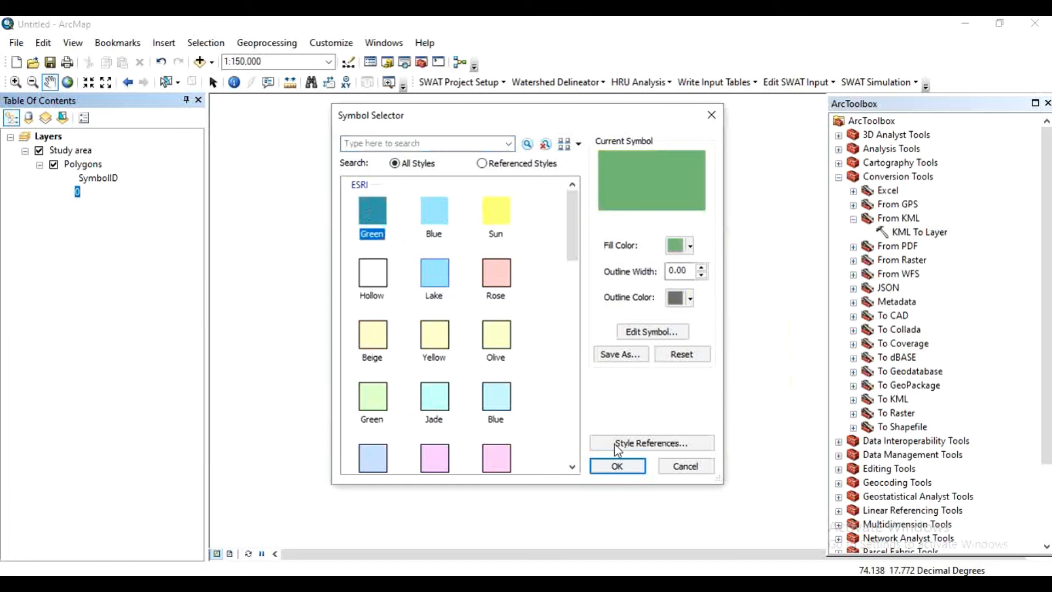
{"action": "left_click", "coordinate": [615, 465]}
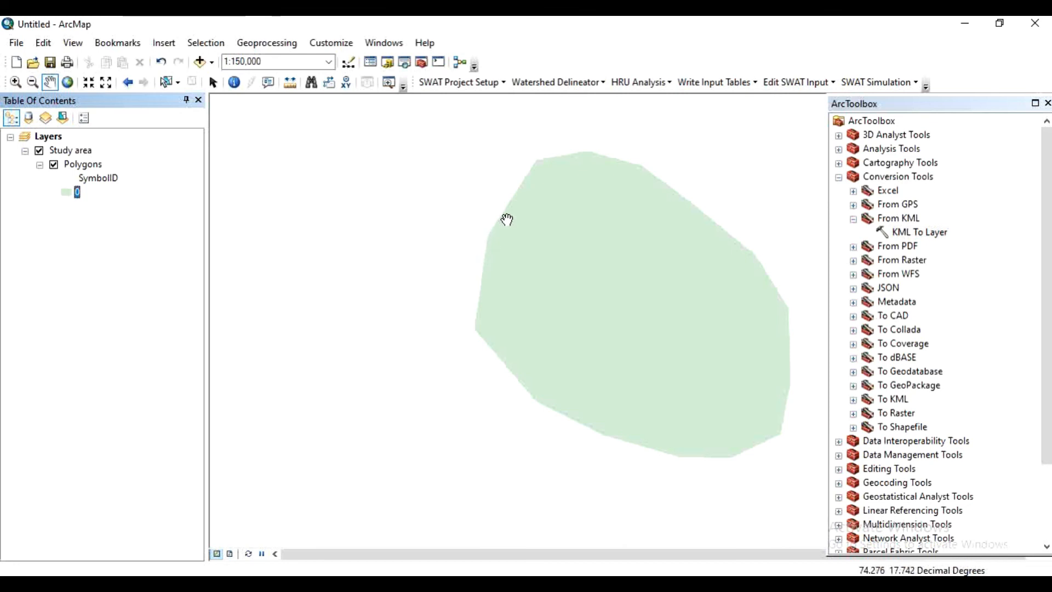
{"action": "mouse_move", "coordinate": [485, 269]}
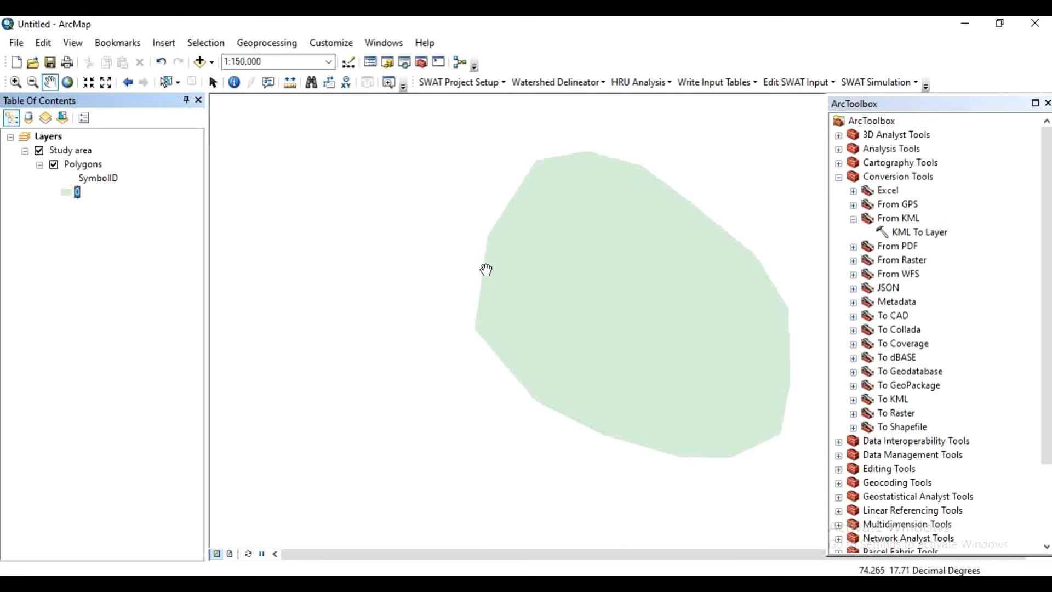
{"action": "mouse_move", "coordinate": [487, 273]}
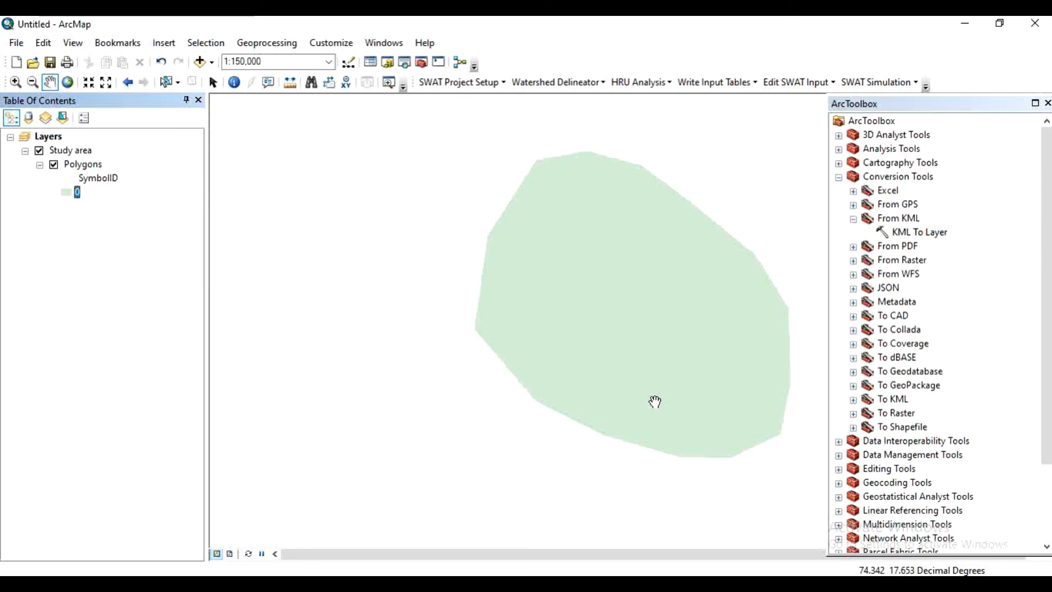
{"action": "mouse_move", "coordinate": [720, 339]}
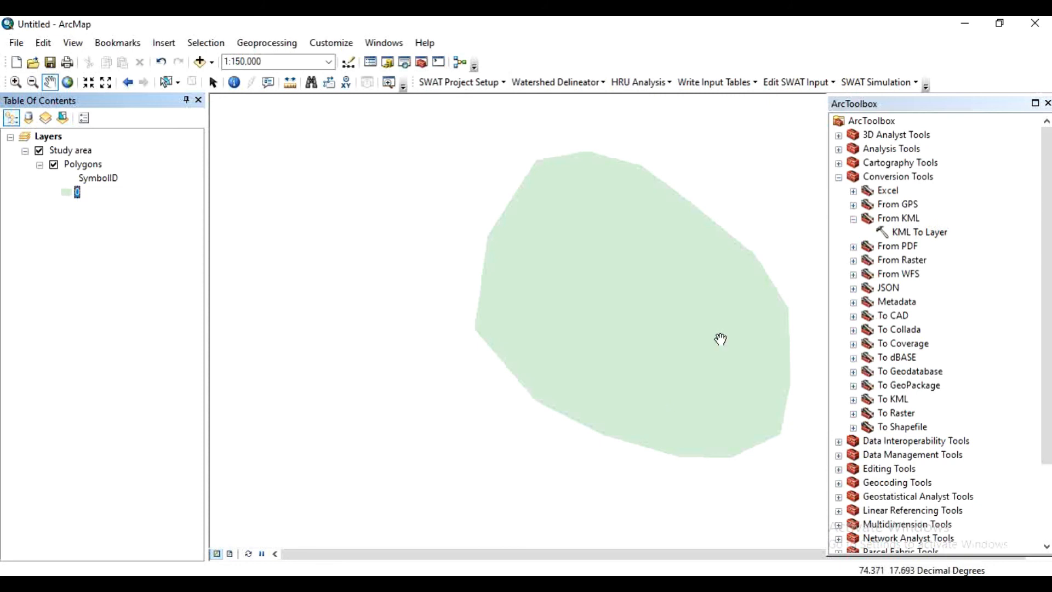